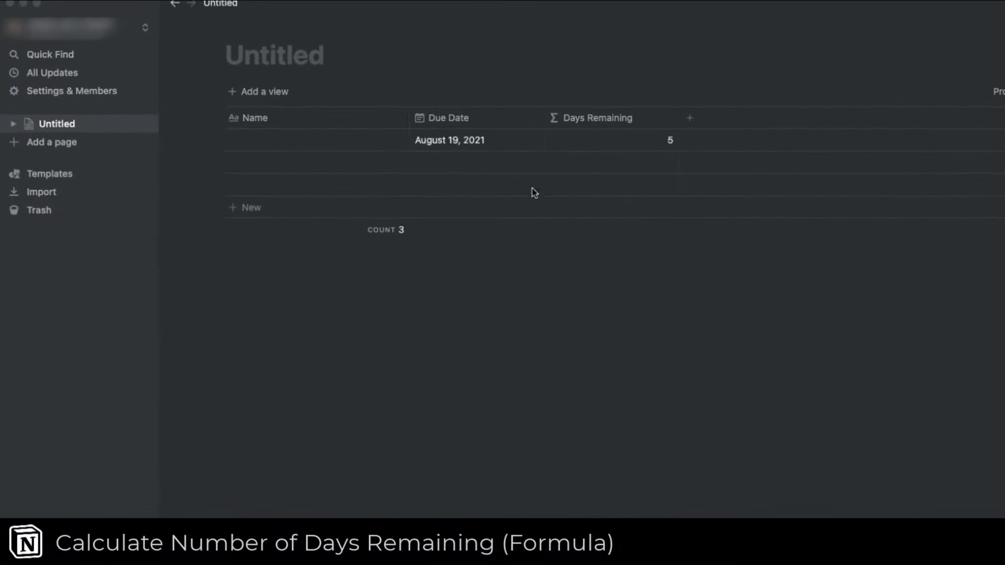
mouse_move(608, 126)
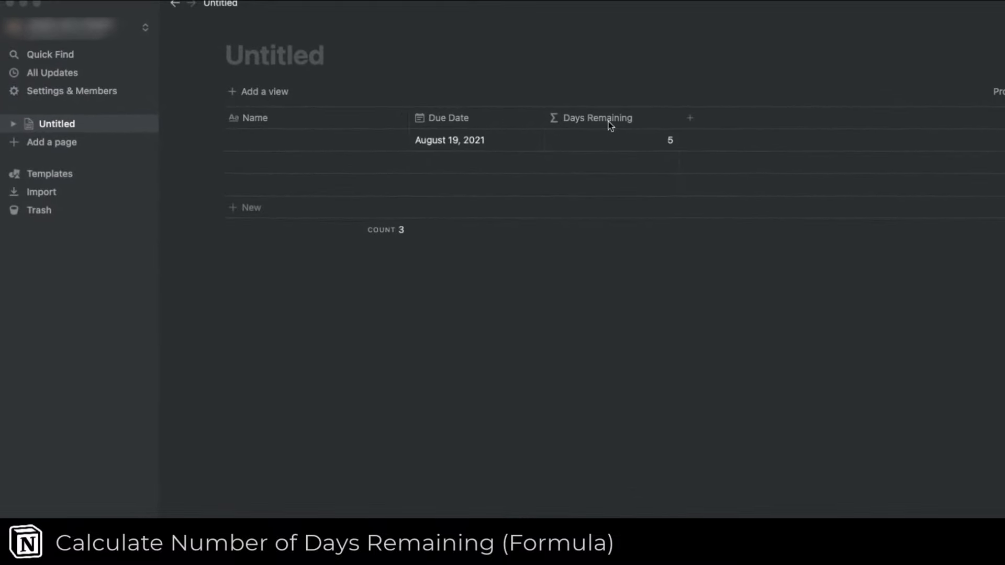
mouse_move(498, 146)
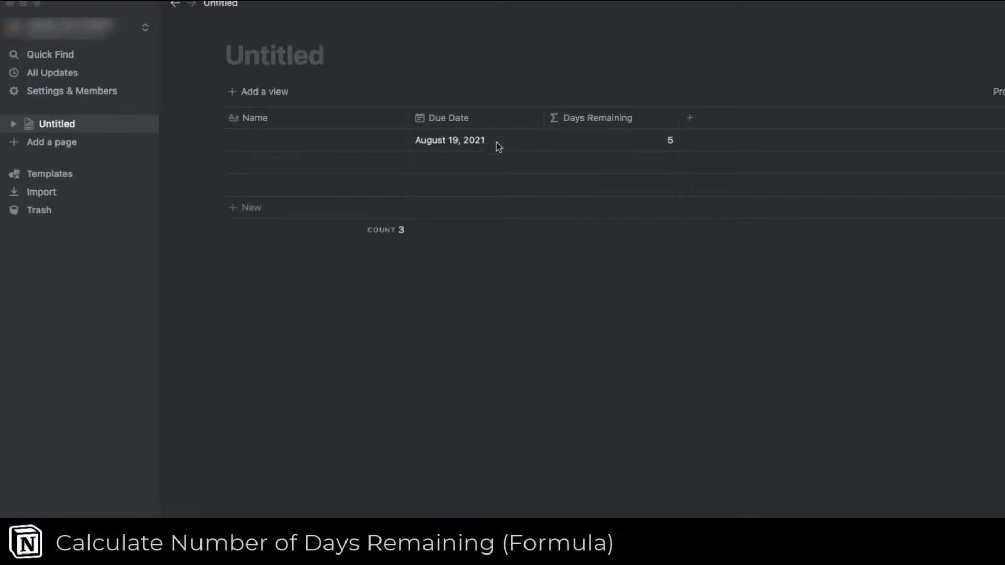
mouse_move(491, 151)
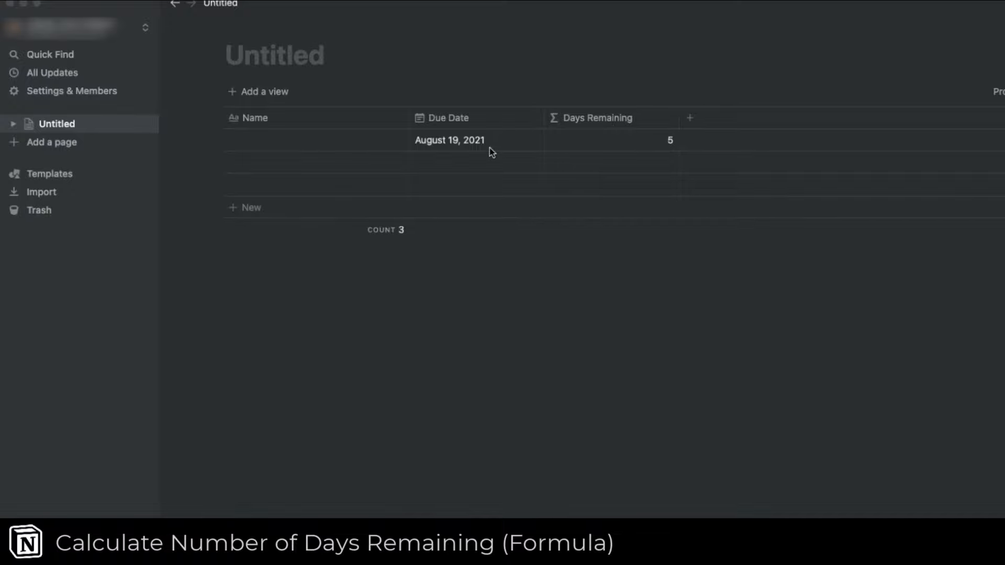
mouse_move(553, 148)
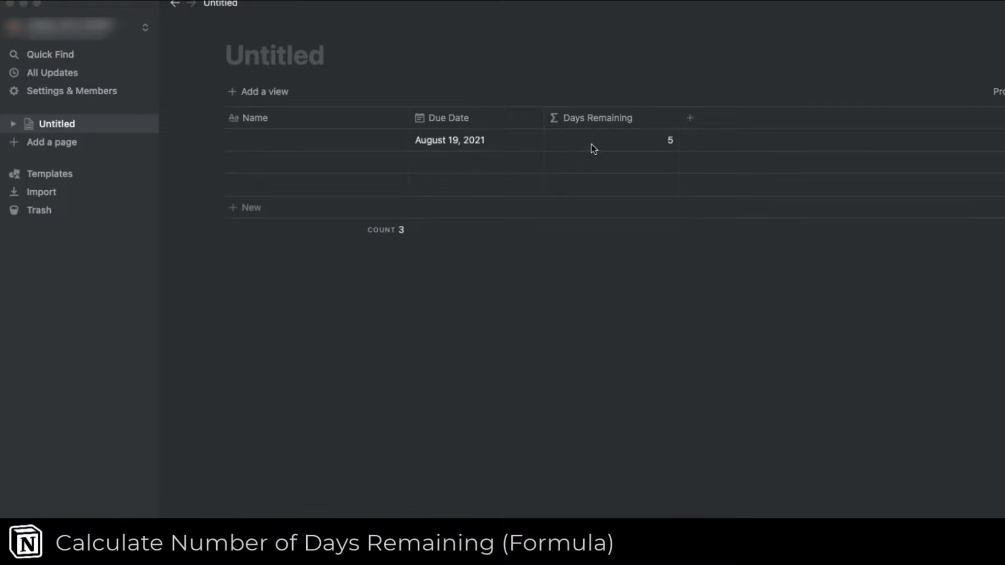
- Try dates August 18, 16 and 19 in the first row's due date, then close the picker
click(449, 139)
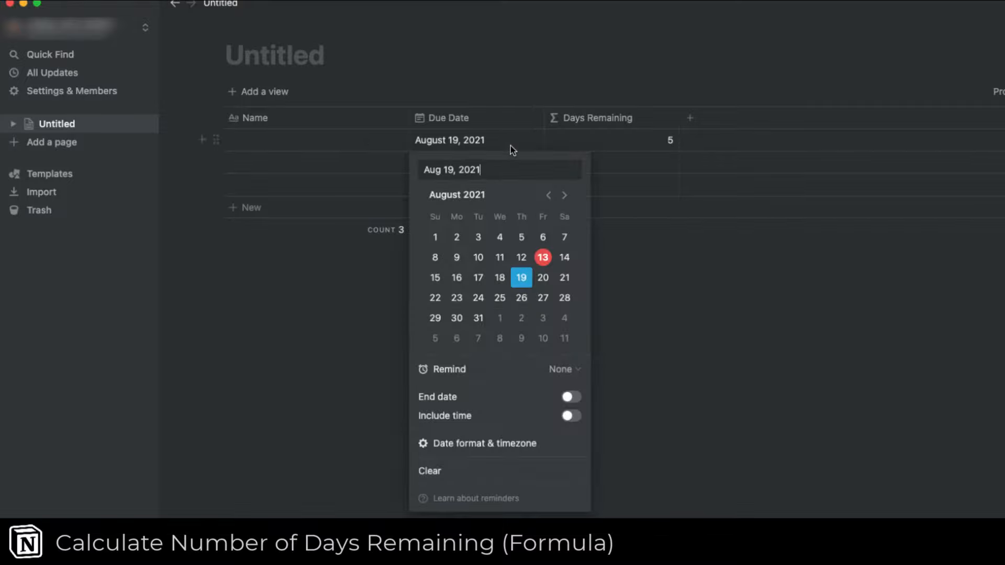
click(500, 277)
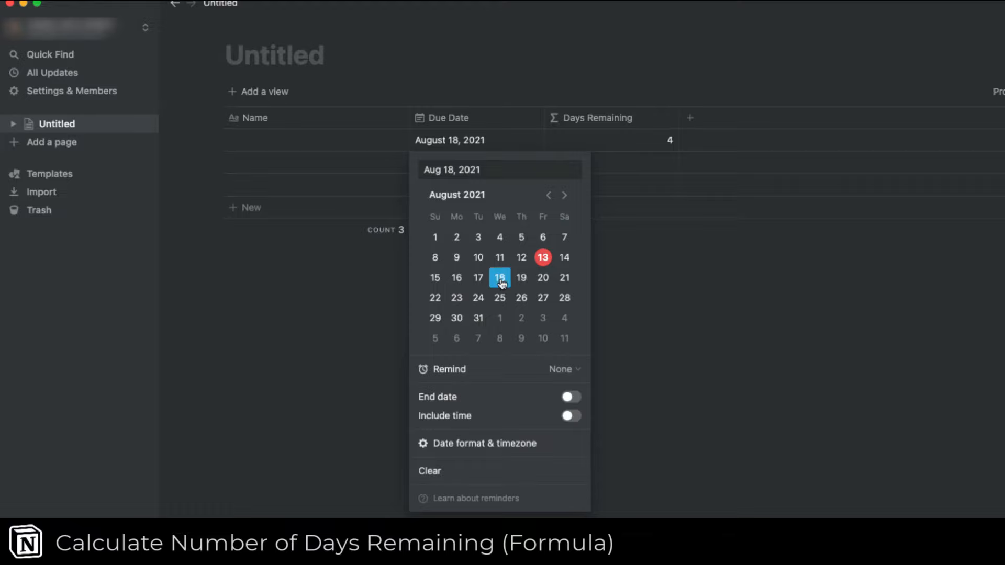
click(456, 278)
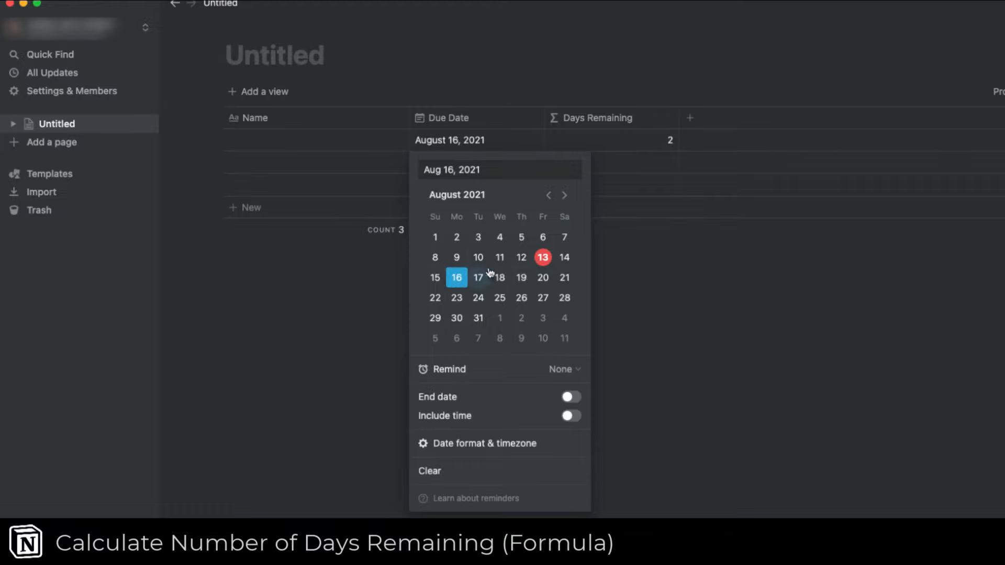
click(522, 278)
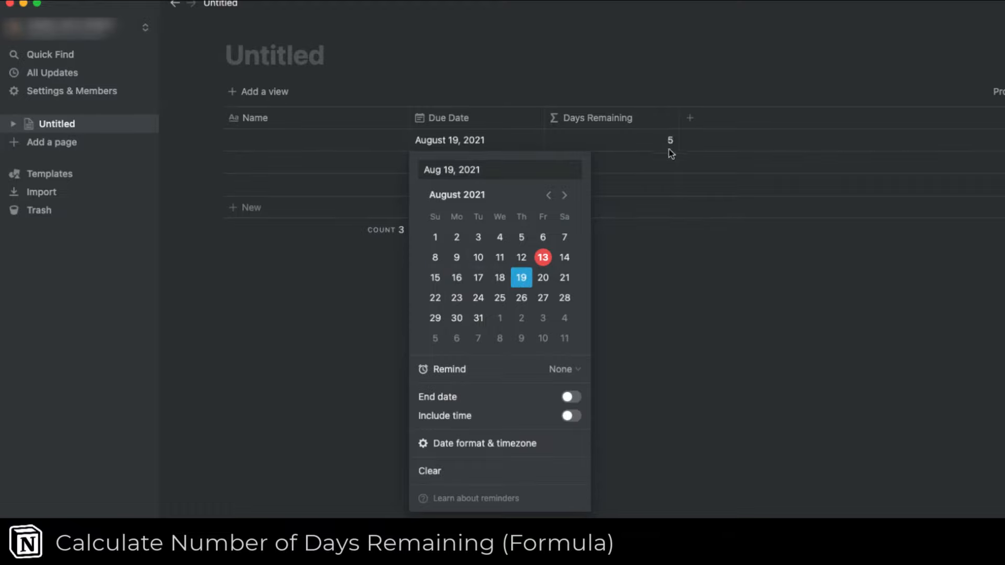
click(636, 258)
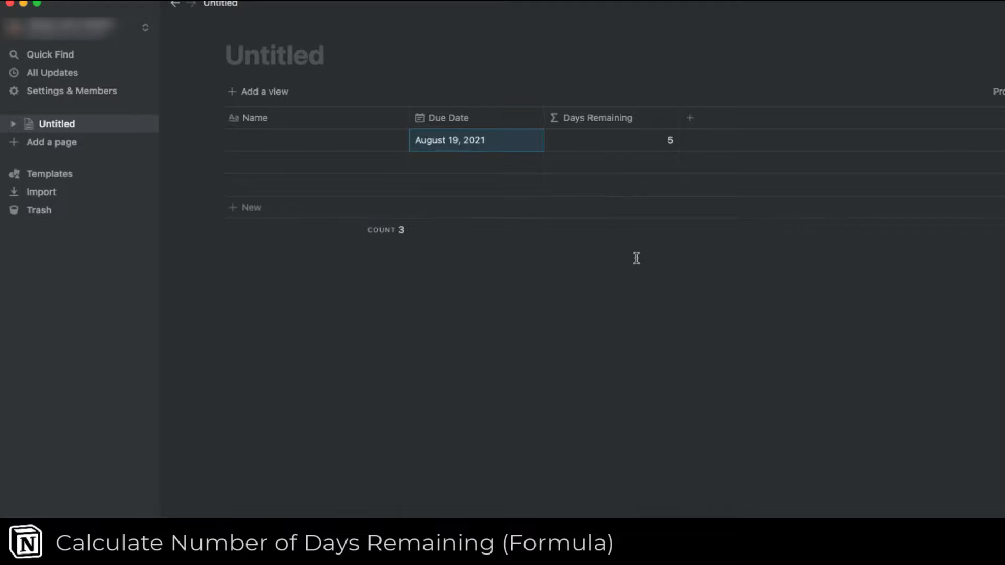
- Insert an inline table with Name and Tags columns via the /table command
click(51, 141)
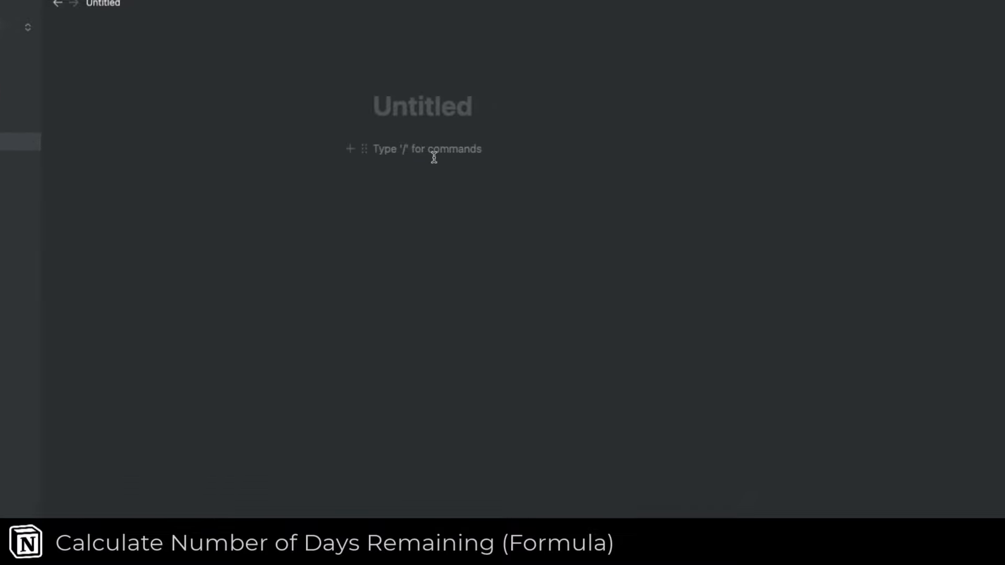
text(/table)
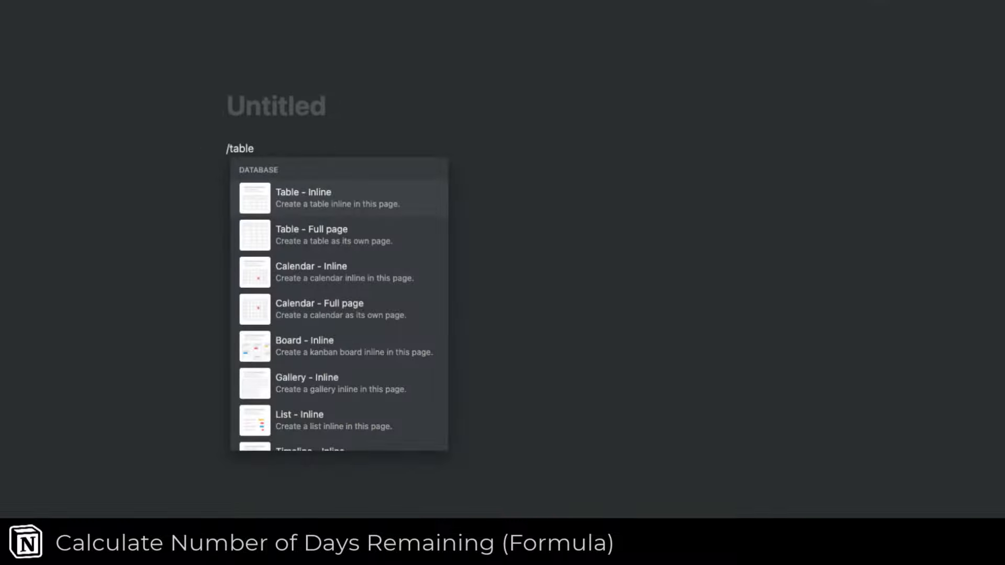
click(304, 198)
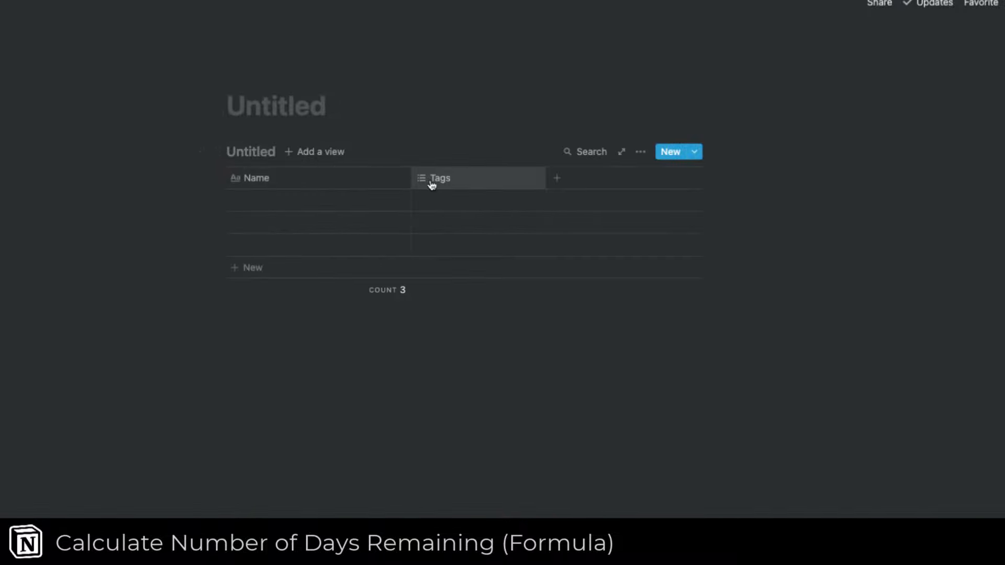
- Make Tags a Date property and add a third Formula column beside it
click(441, 178)
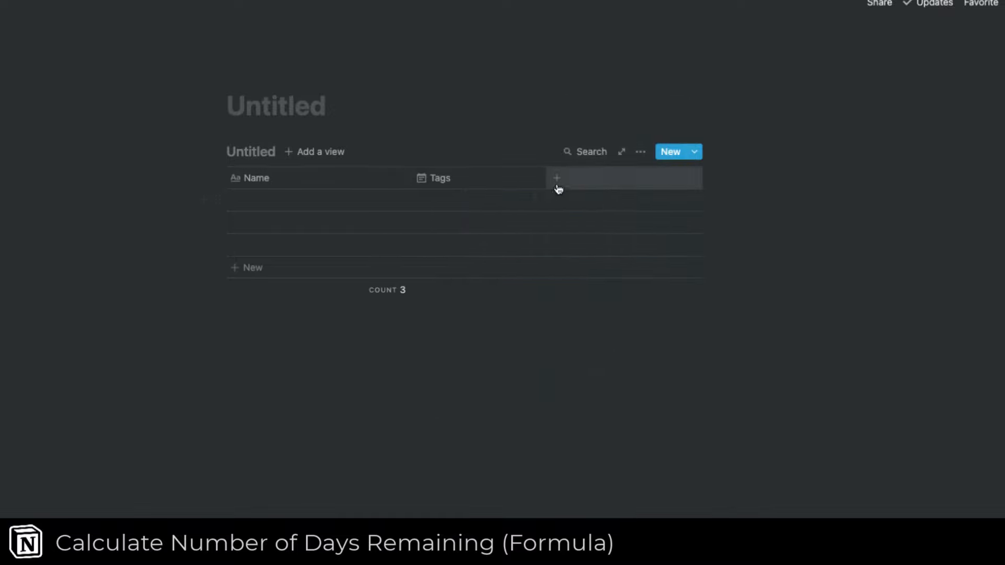
click(556, 178)
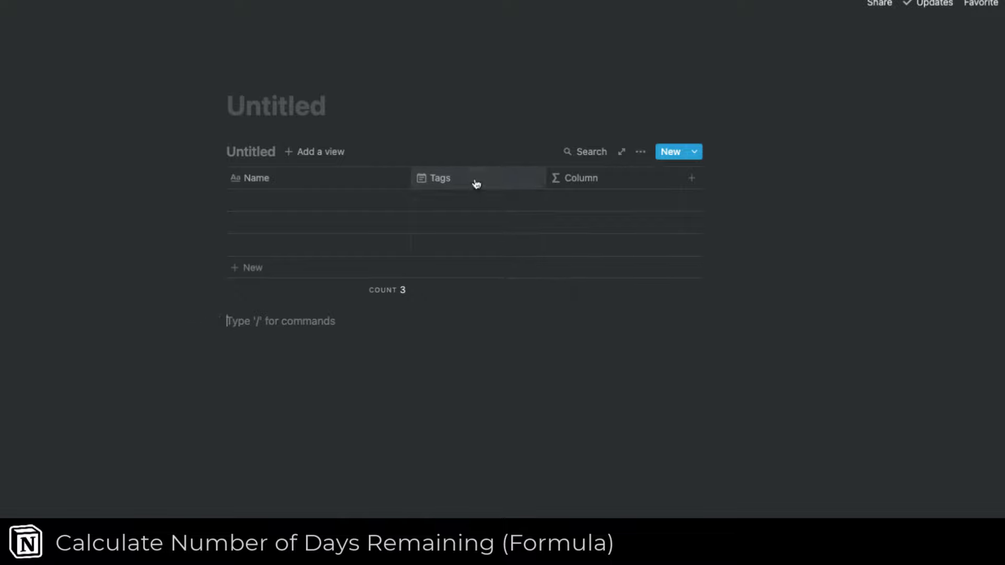
click(440, 178)
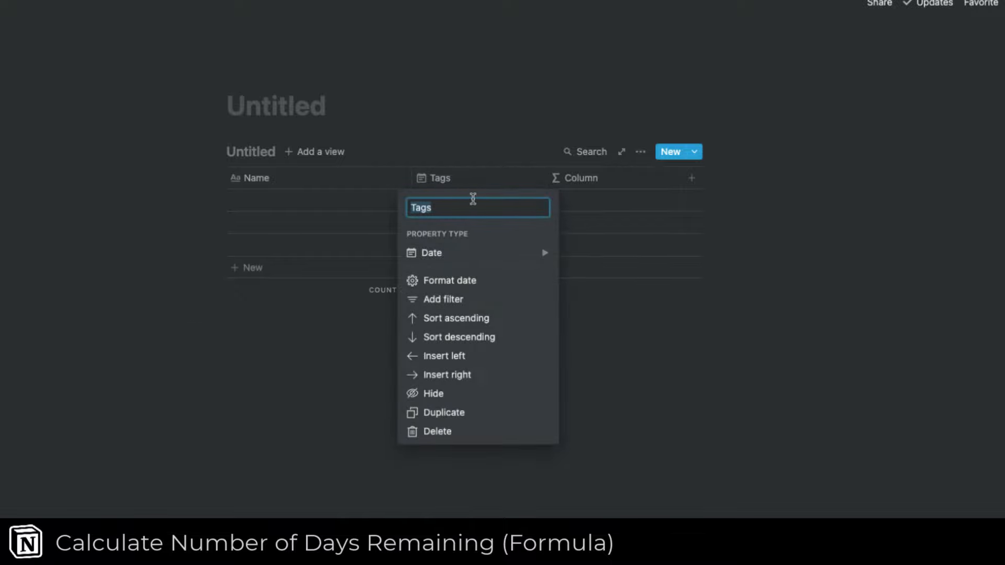
- Name the date column 'Due Date' and the formula column 'Days Remaining'
text(Due Date)
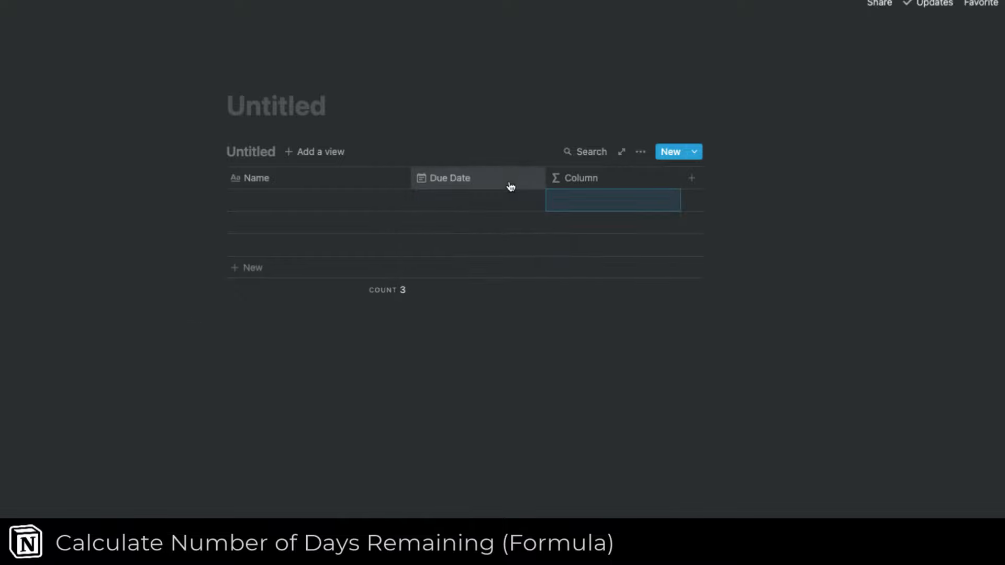
click(579, 178)
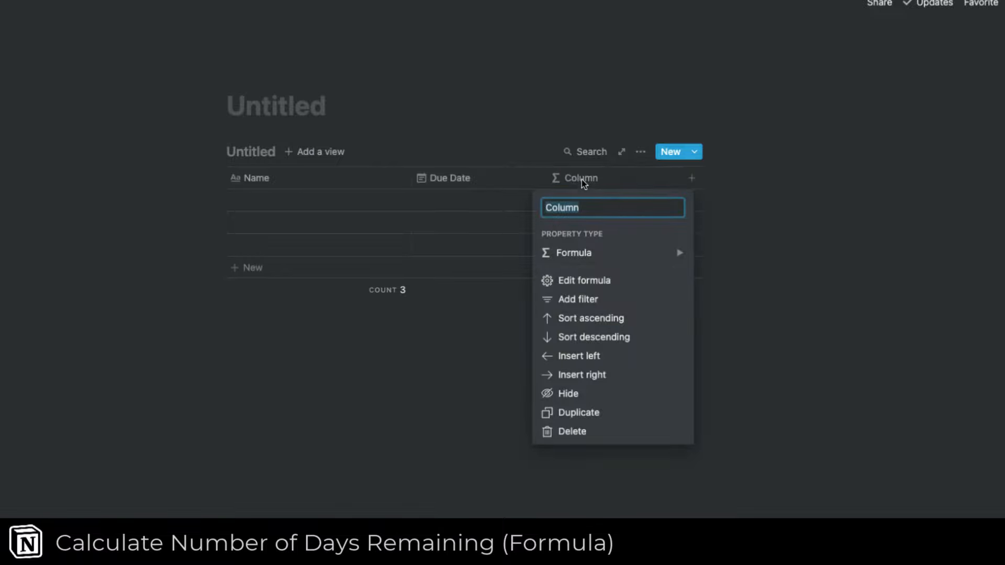
text(Days Remaining)
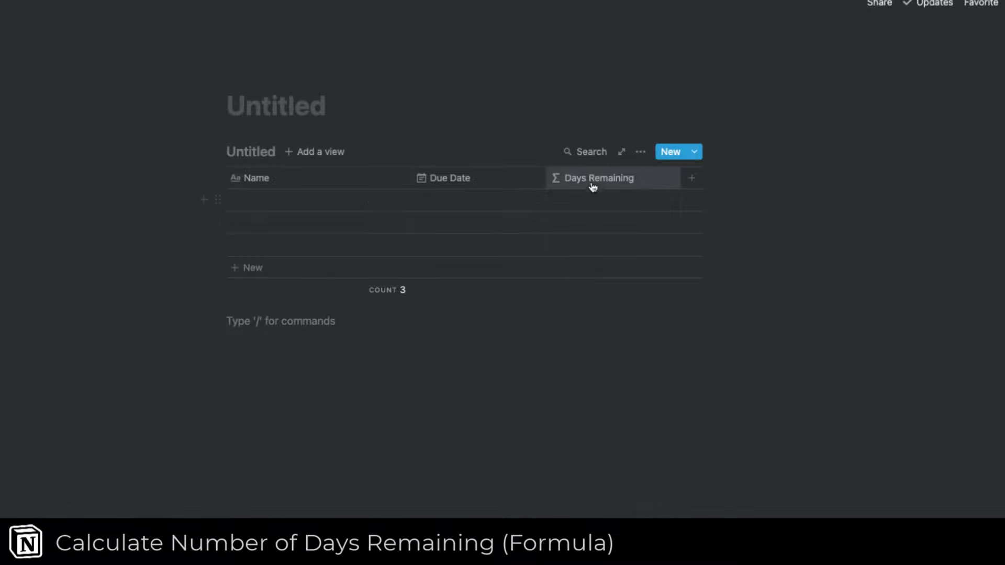
click(598, 178)
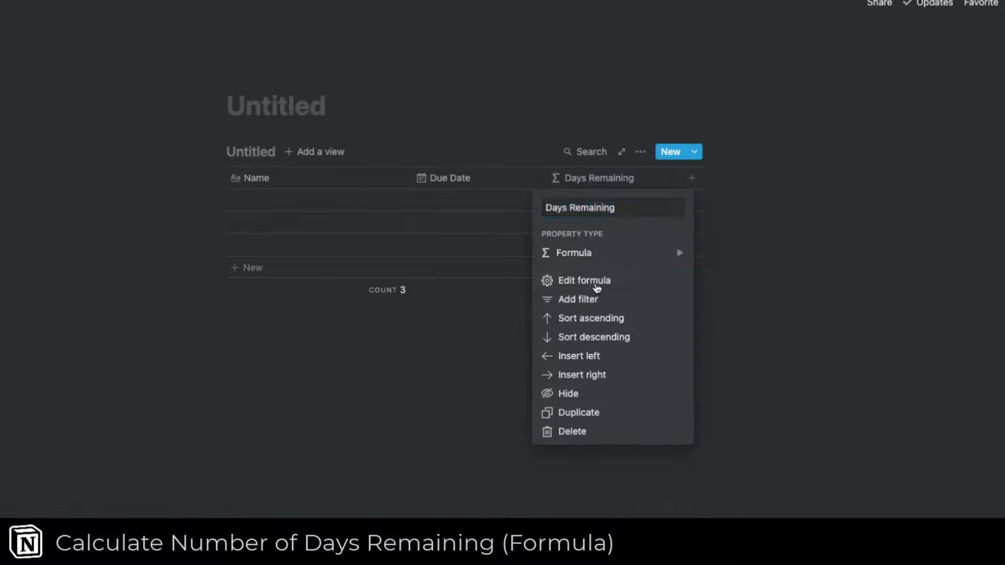
- Give Days Remaining the formula dateBetween(prop("Due Date"), now(), "days") and save it
click(583, 281)
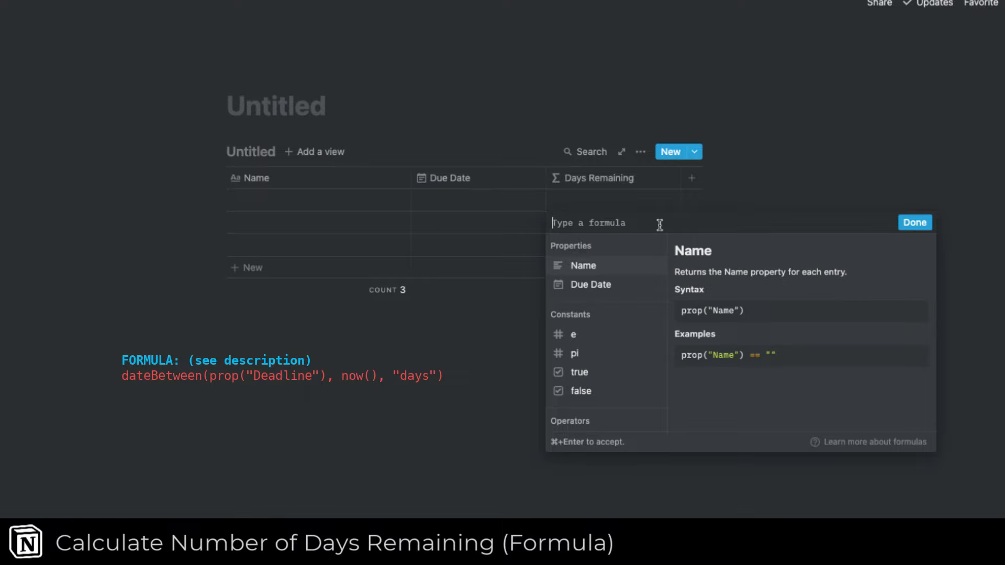
mouse_move(580, 390)
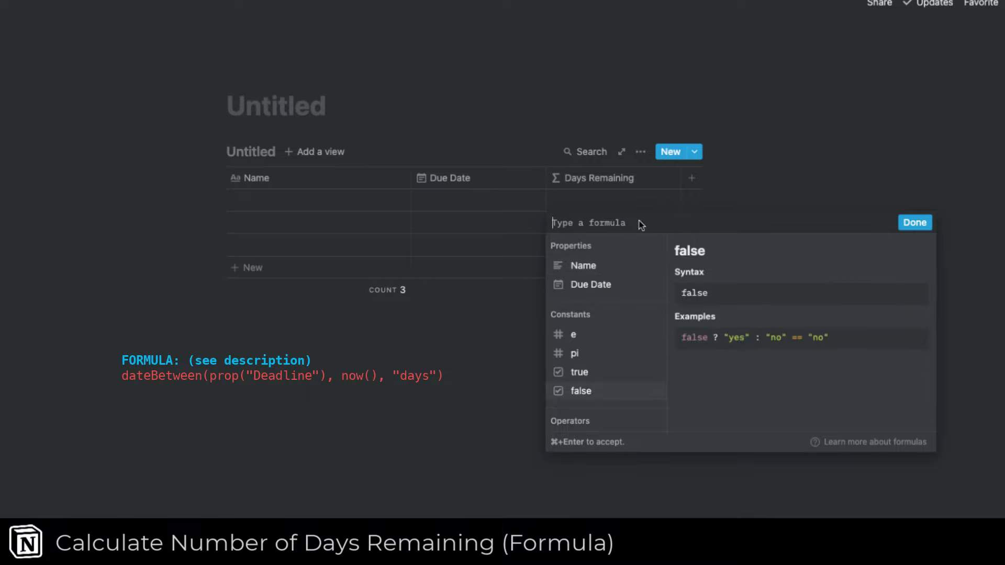
text(dateBetween(prop("Deadline"), now(), "days"))
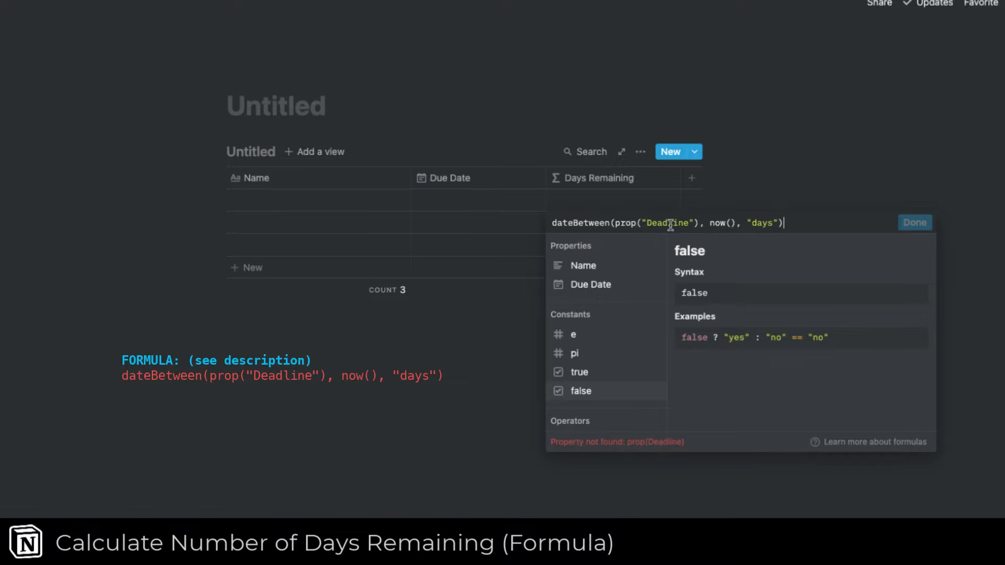
mouse_move(458, 187)
text(ue Dat)
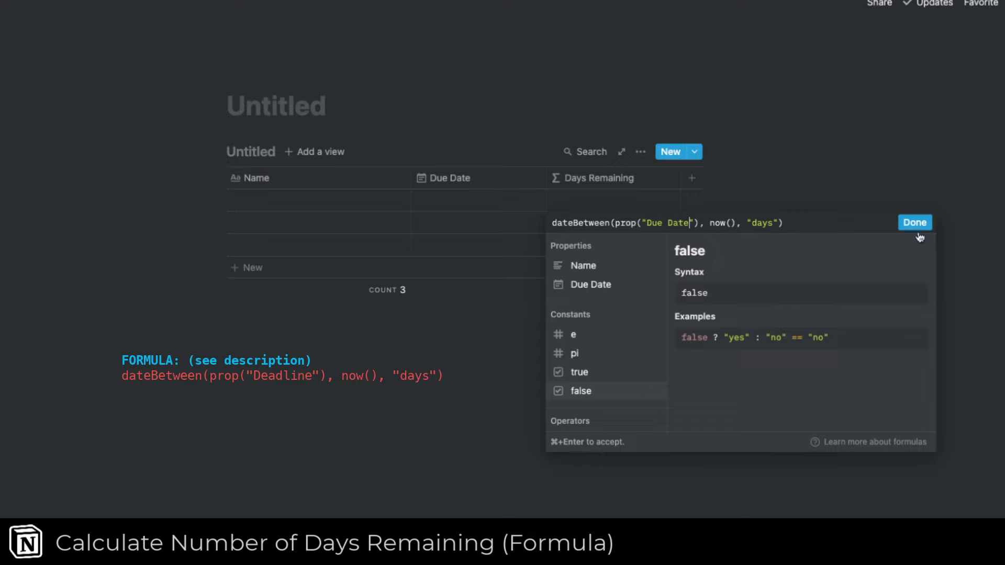
click(913, 222)
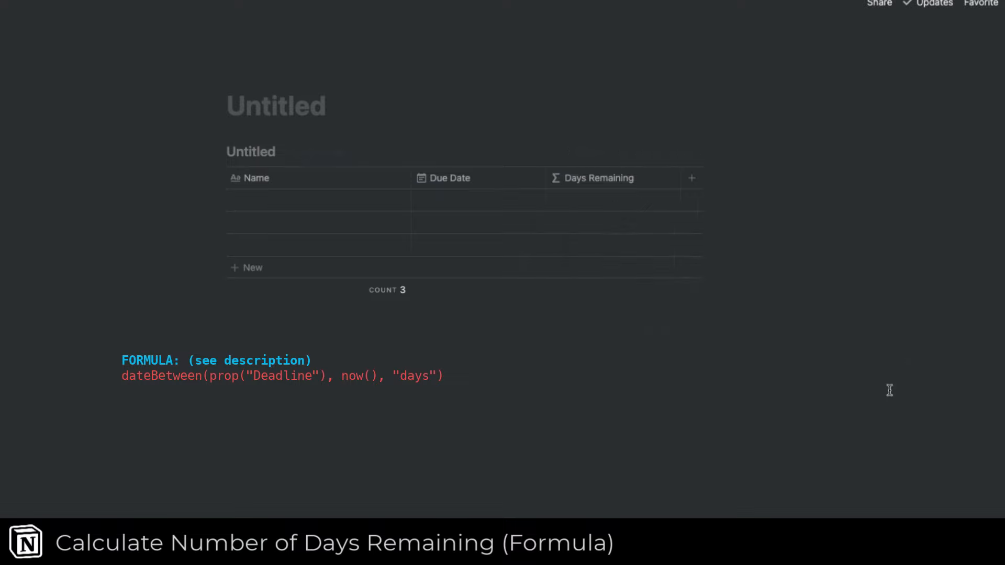
- Set the first row's Due Date to Aug 18, 16, then 14, 2021, showing 4, 2 and 0 days remaining
click(477, 200)
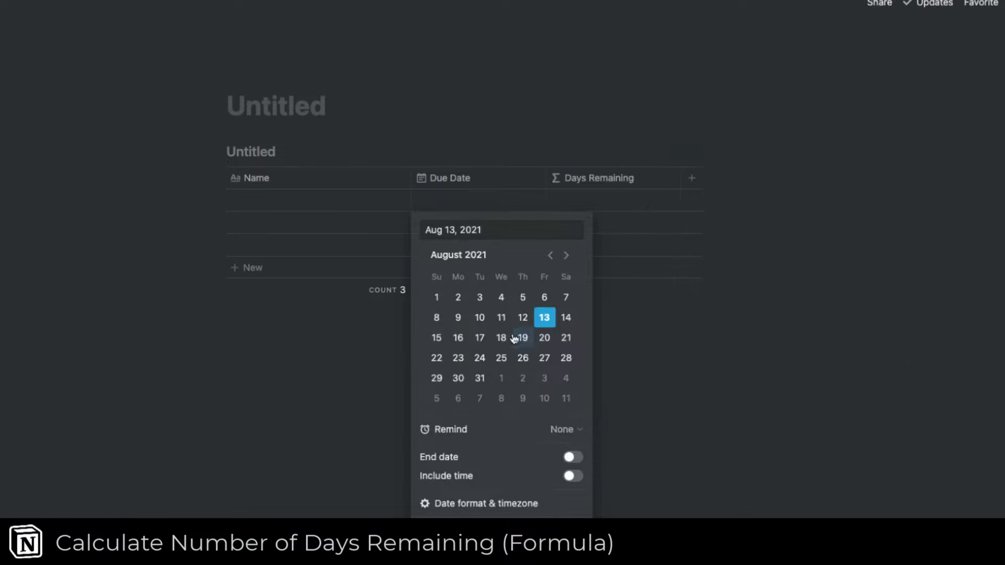
click(502, 338)
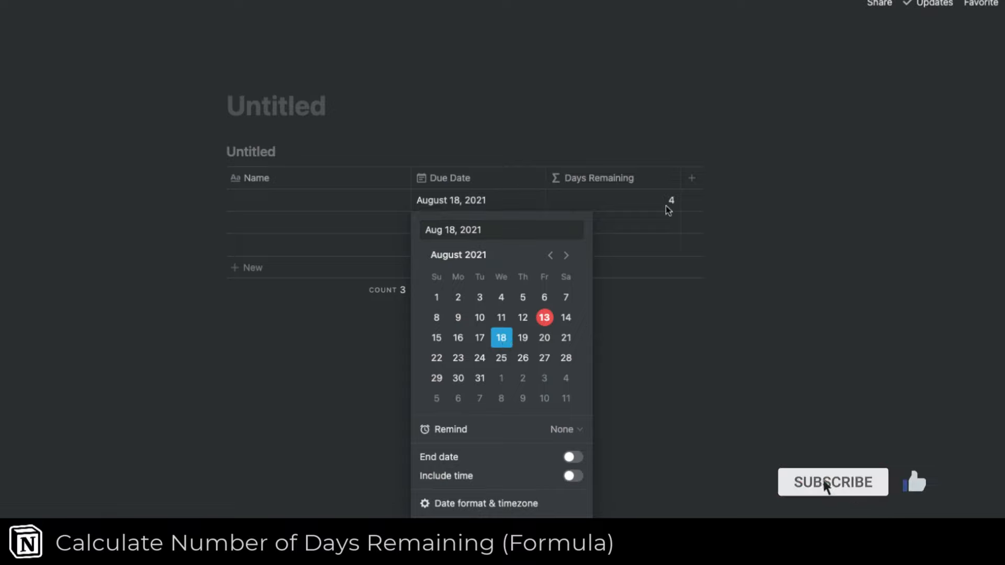
click(458, 339)
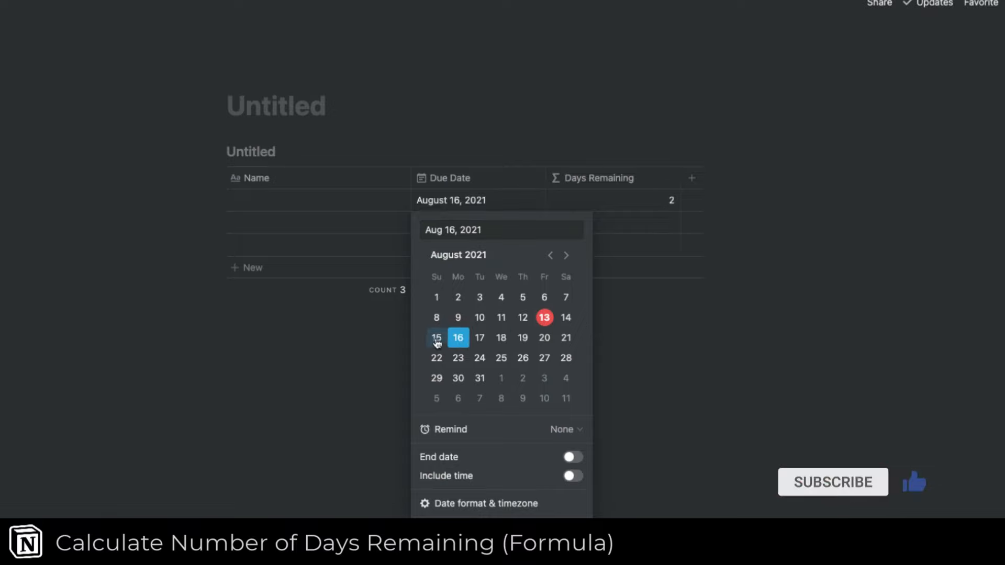
click(565, 317)
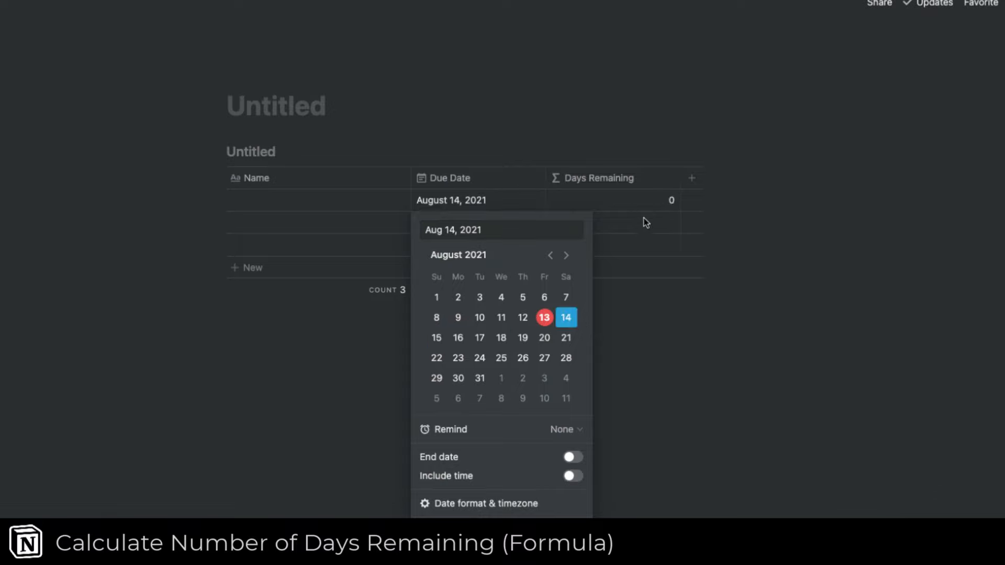